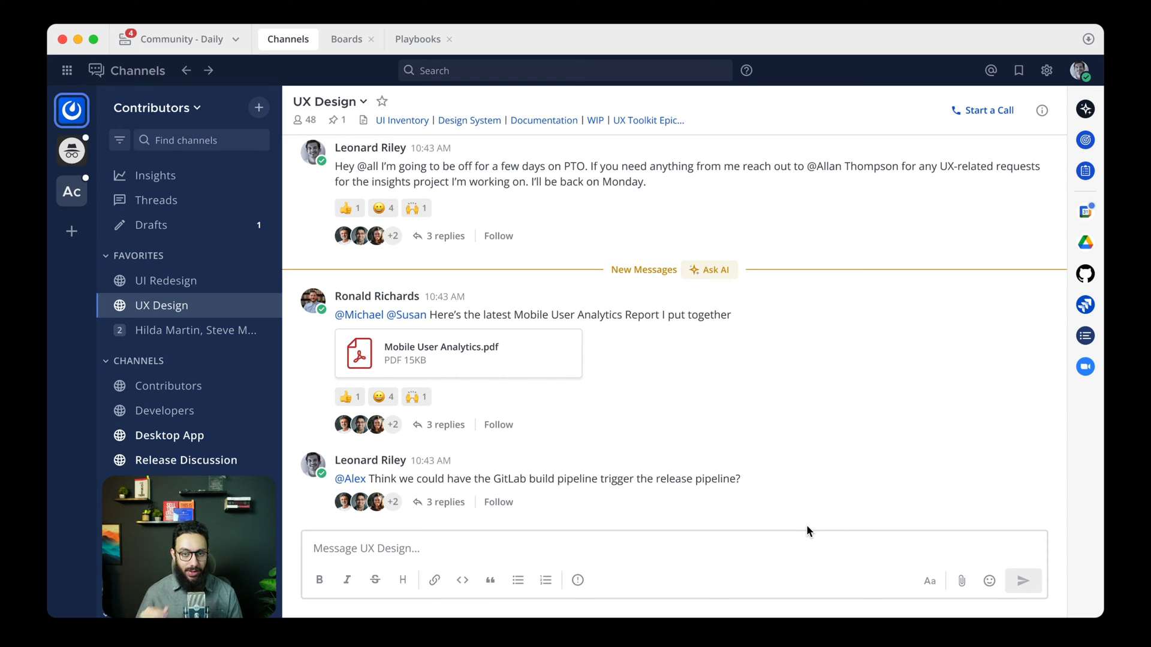
{"action": "mouse_move", "coordinate": [1082, 466]}
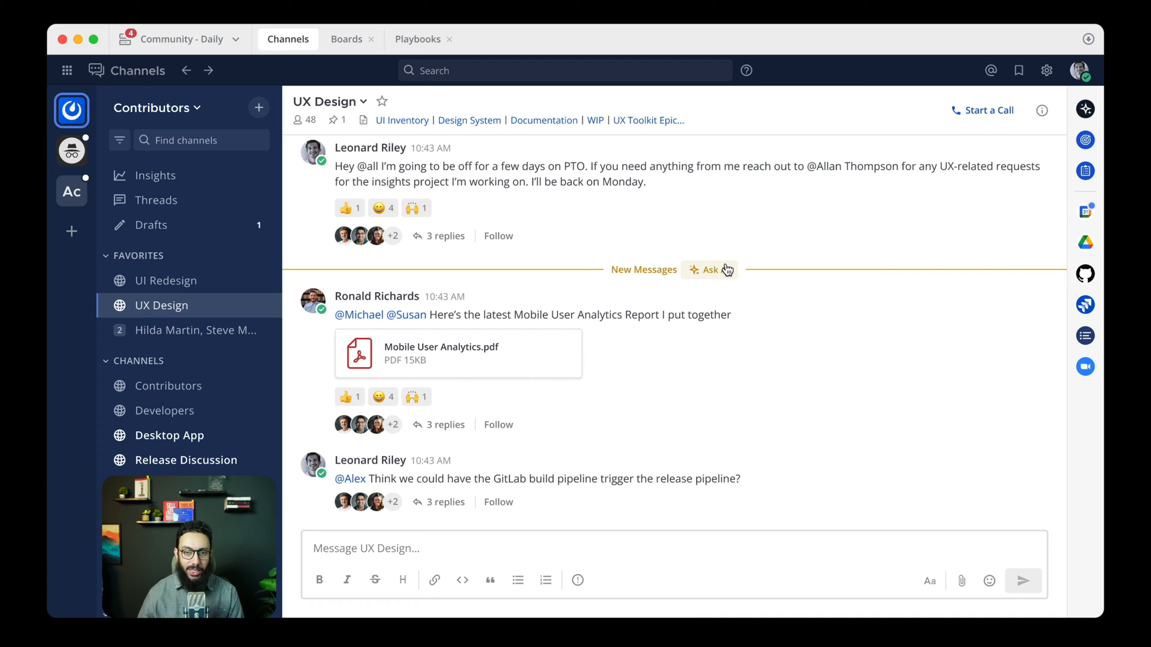
Step: Ask AI on the New Messages divider to summarize the UX Design channel's new messages
{"action": "left_click", "coordinate": [708, 271]}
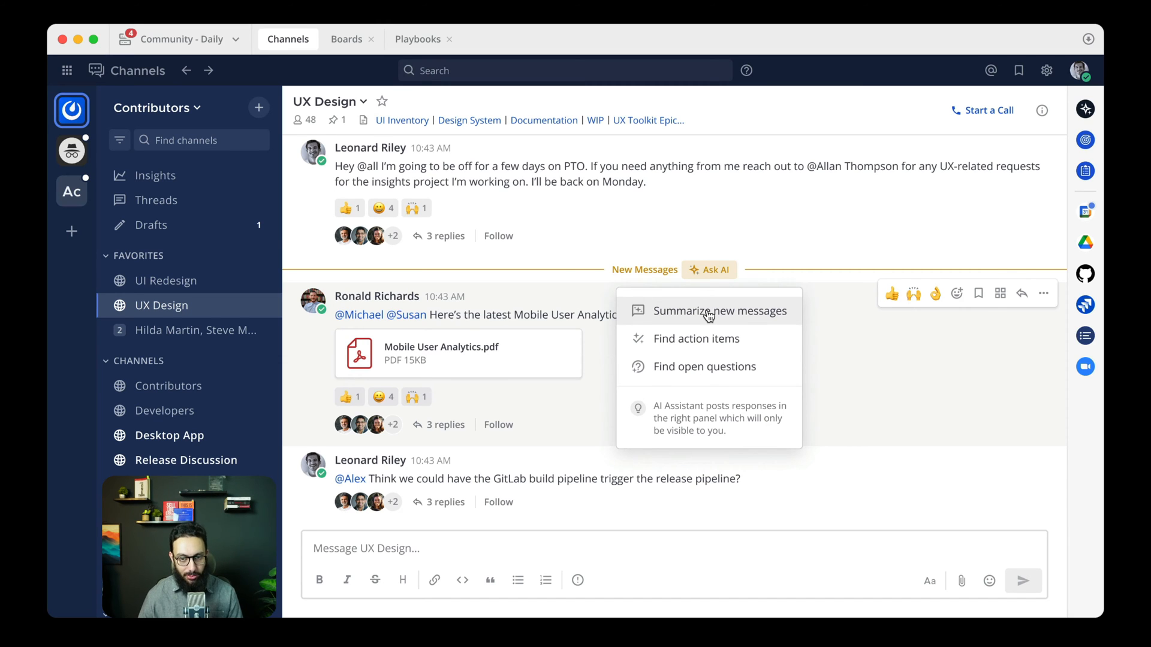
{"action": "left_click", "coordinate": [719, 311]}
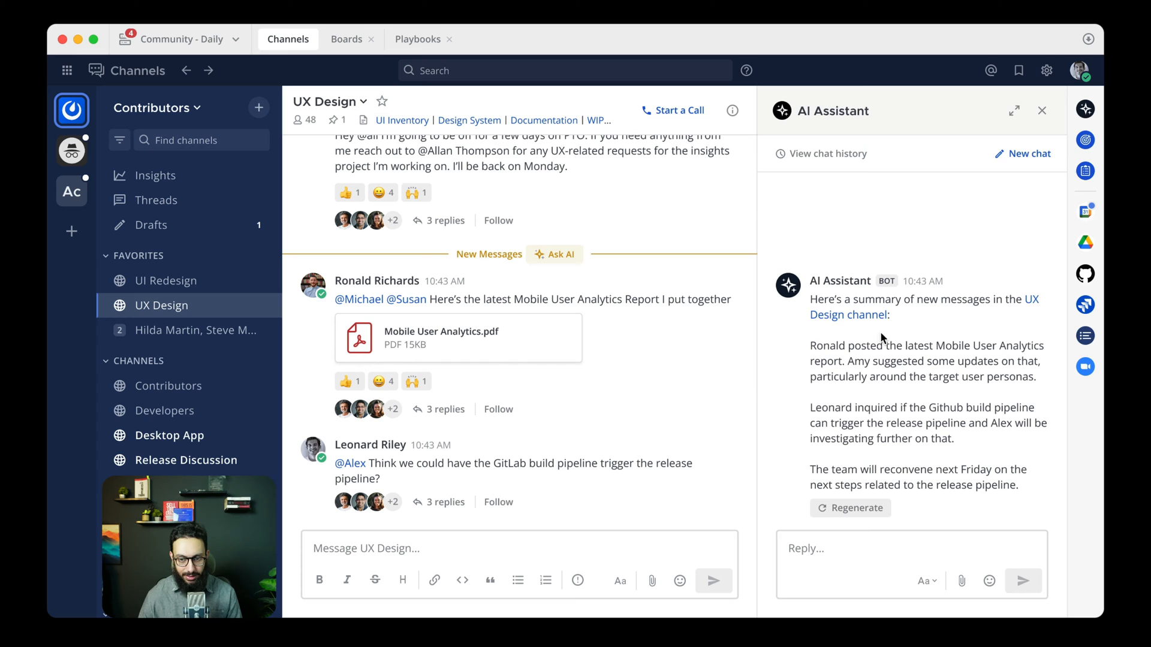
{"action": "mouse_move", "coordinate": [912, 360]}
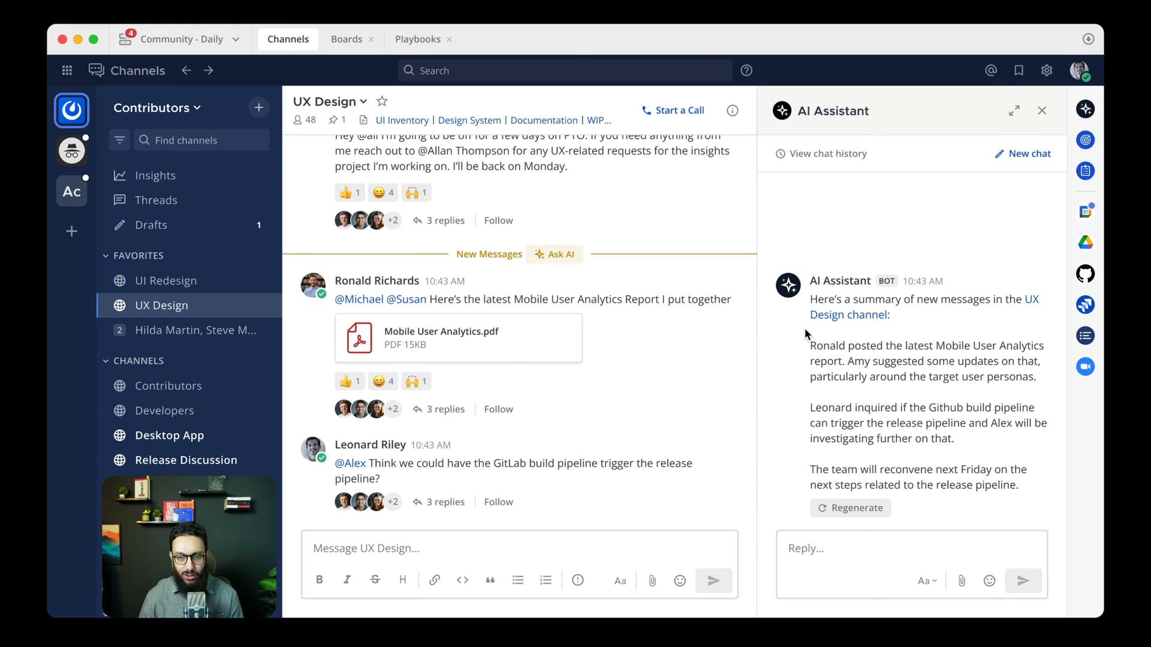
{"action": "mouse_move", "coordinate": [817, 354]}
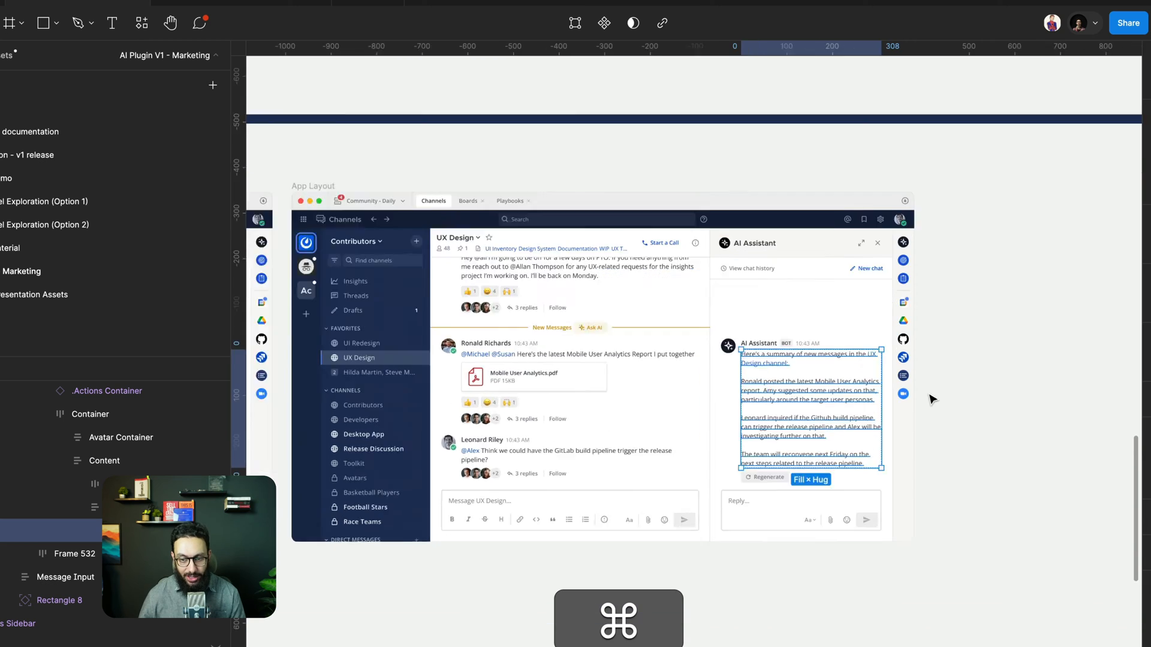
Step: Select the summary reply text and set Typist to type by word at moderate speed
{"action": "left_click", "coordinate": [141, 23]}
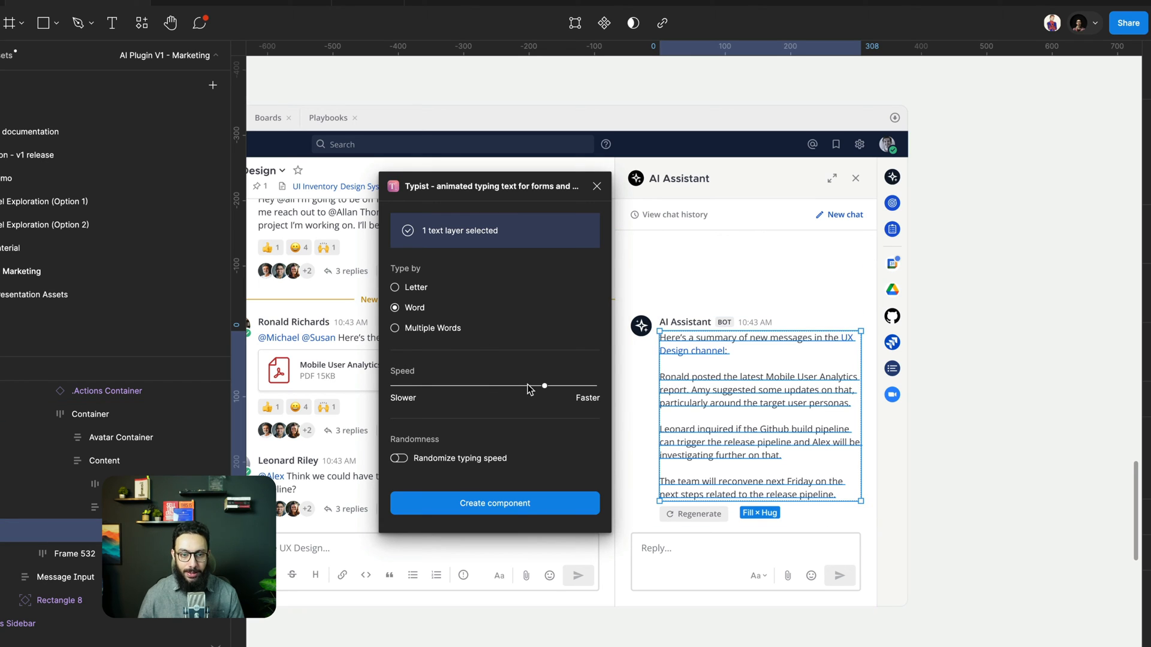
{"action": "left_click_drag", "start_coordinate": [543, 386], "coordinate": [493, 385]}
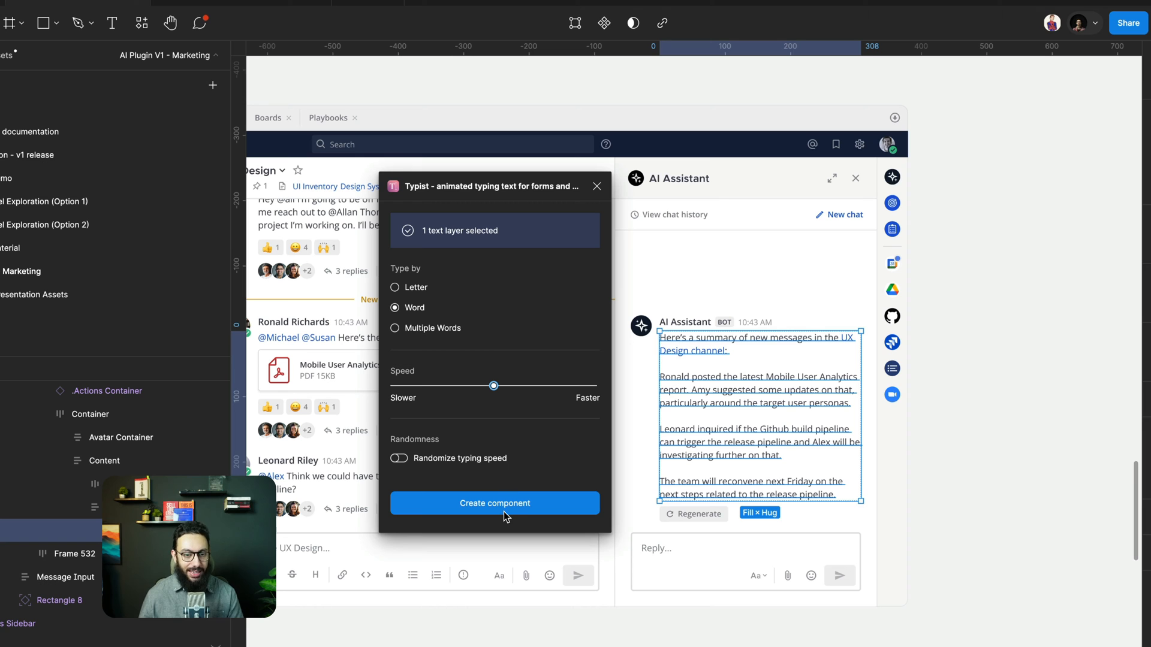
{"action": "left_click", "coordinate": [493, 503]}
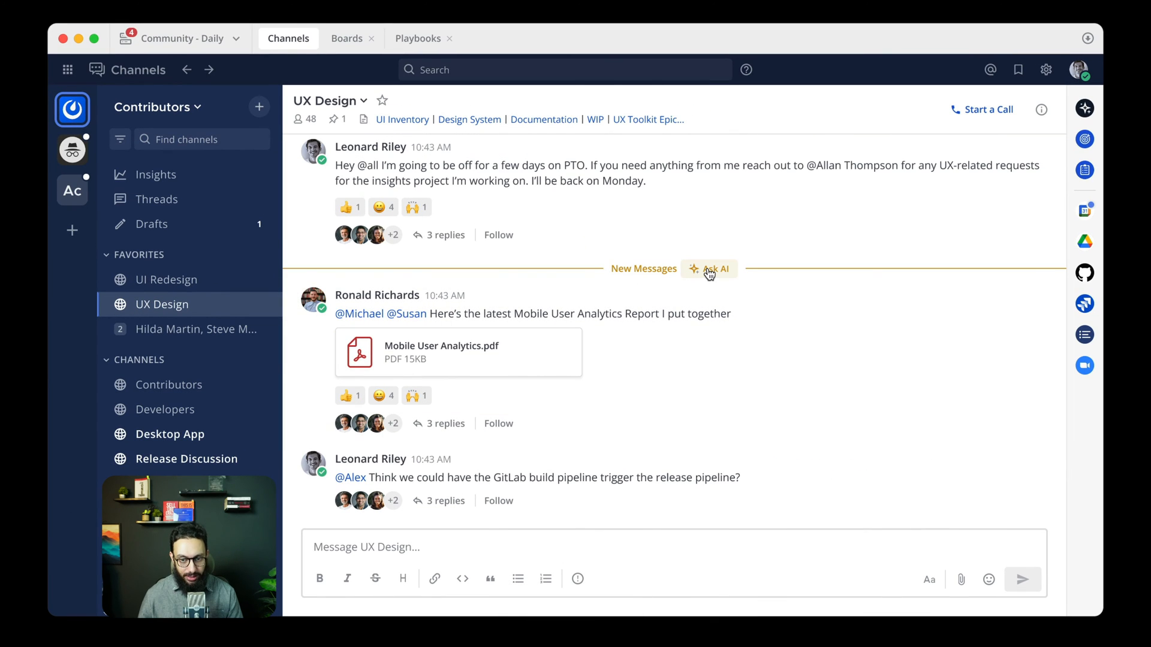
Step: Request Summarize new messages again via Ask AI to watch the reply type out
{"action": "left_click", "coordinate": [709, 269]}
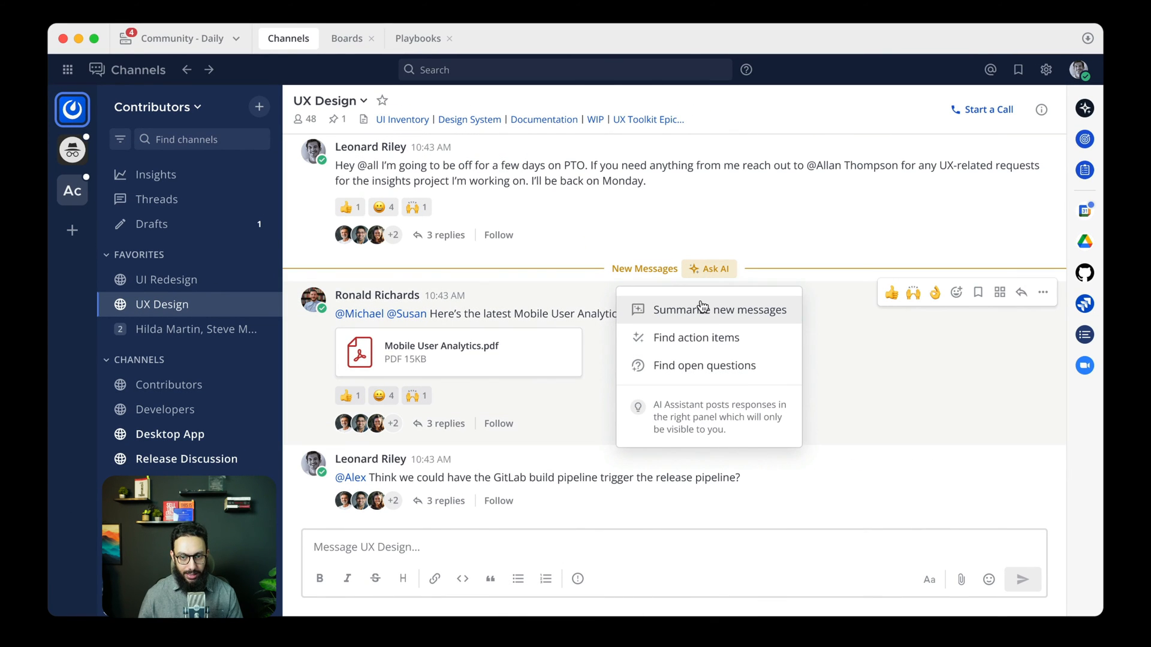
{"action": "left_click", "coordinate": [719, 309]}
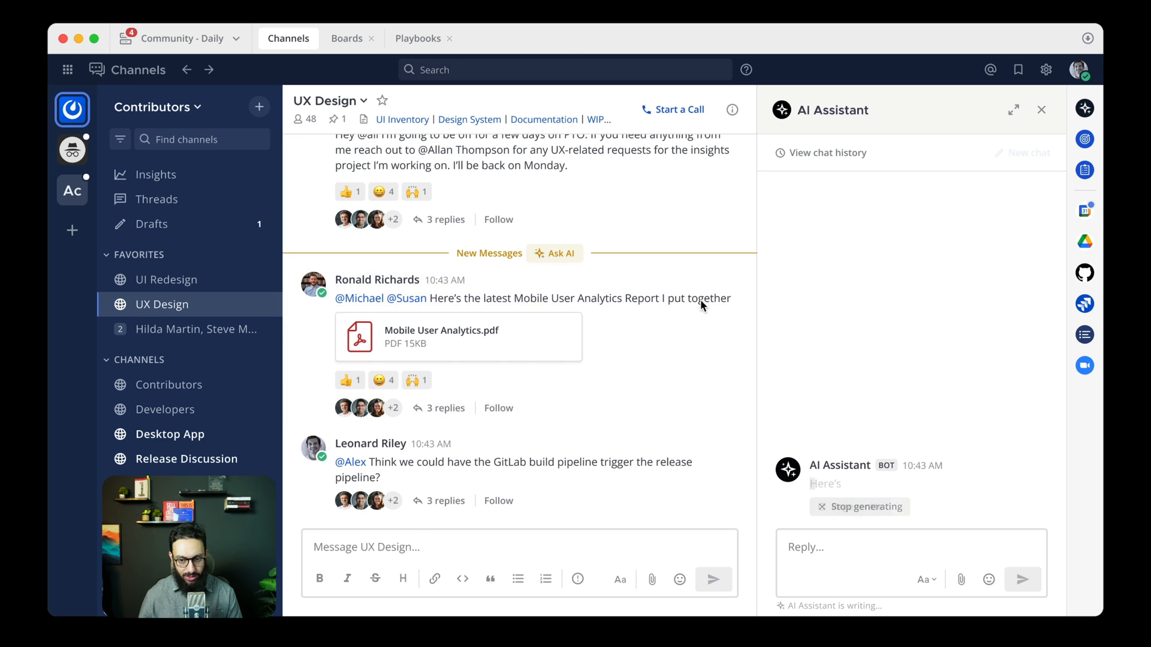